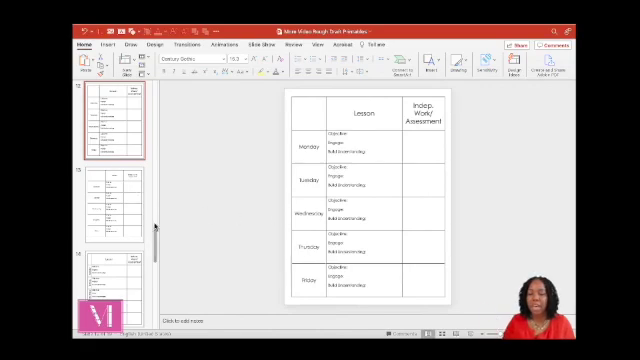
# Add a blank slide and insert a three-column, six-row table on it
pyautogui.click(110, 200)
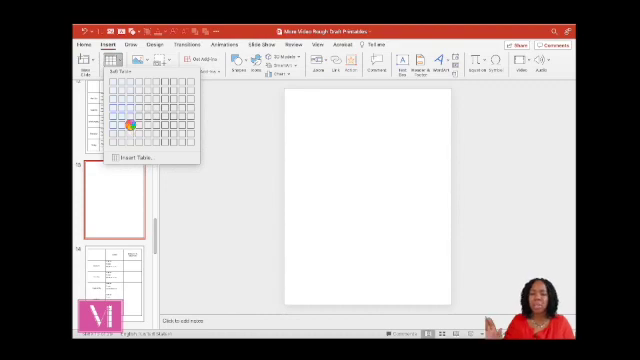
pyautogui.click(140, 110)
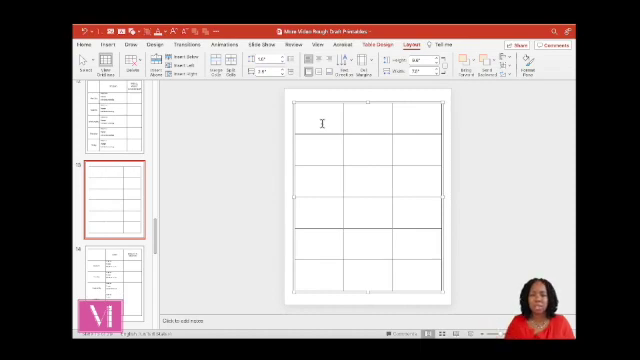
# Fill the first column with Monday through Friday and head the middle column 'Lesson'
pyautogui.click(320, 125)
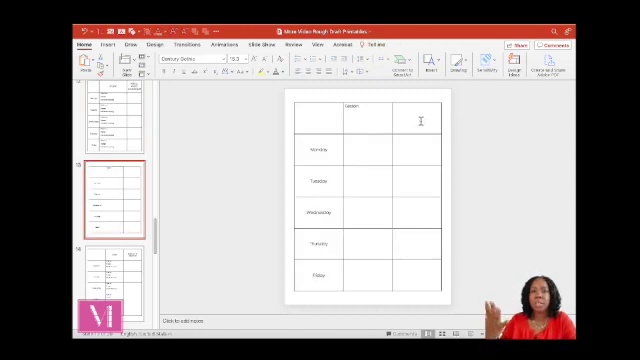
# Type 'Independent Work/Assessment' into the top right table cell
pyautogui.write('Independent Work/Assessment')
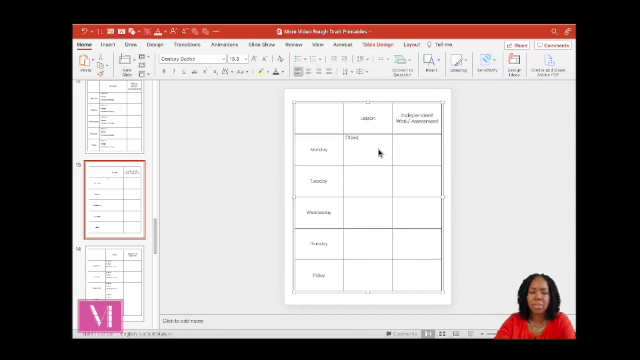
# Enter 'Objective', 'Engage' and 'Building Understanding' prompts in Monday's Lesson cell
pyautogui.write('Objective:')
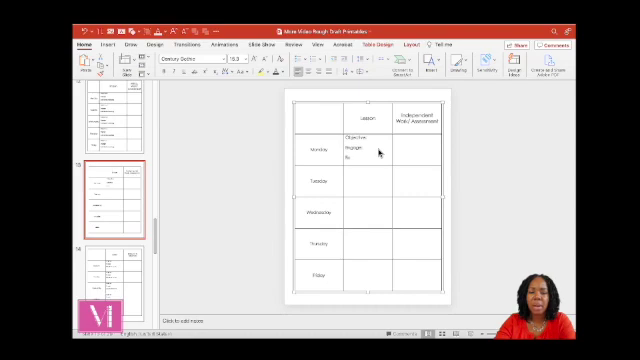
pyautogui.write('Building Understanding')
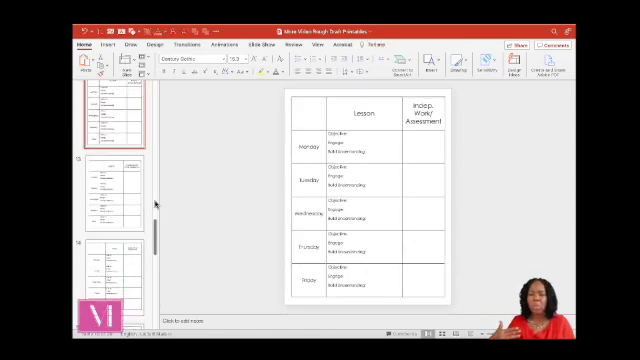
# Scroll the slide thumbnails down to the version with rotated day labels
pyautogui.scroll(-3)
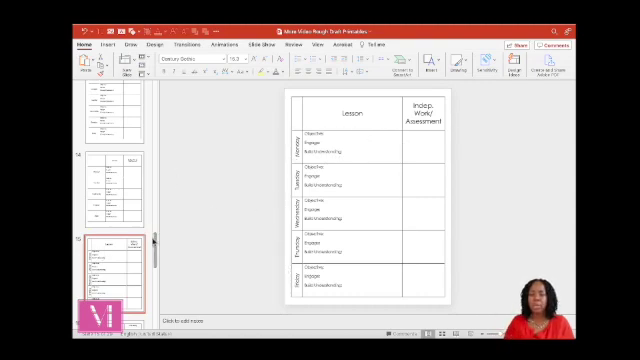
pyautogui.scroll(-3)
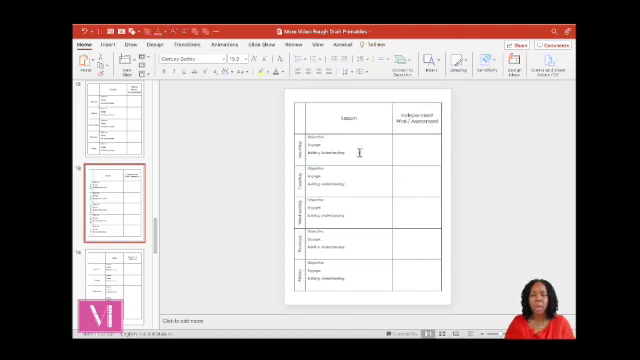
# Add a new blank portrait slide after the rotated-day lesson plan slide
pyautogui.click(115, 210)
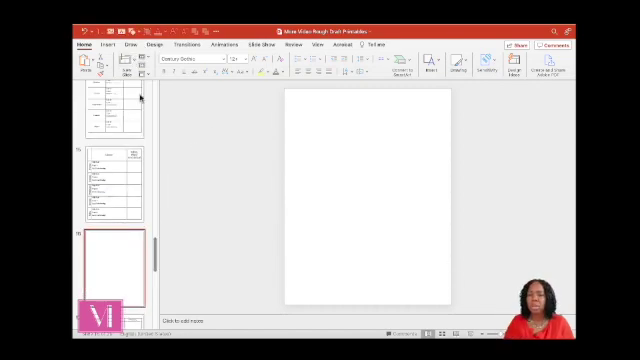
# Insert a 4x2 table on the blank slide and type 'Whole Group' in its first cell
pyautogui.click(95, 44)
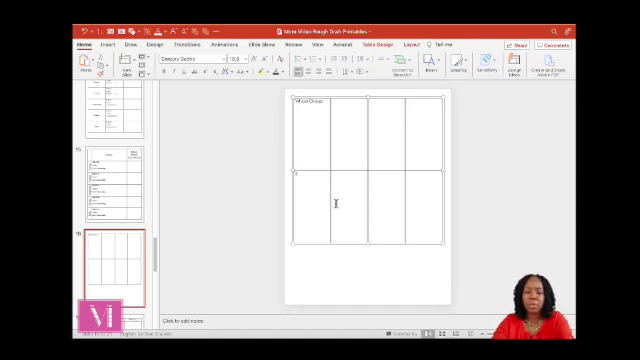
# Type 'Small Group' in the bottom-left cell and center the rotated row labels
pyautogui.write('Small Group')
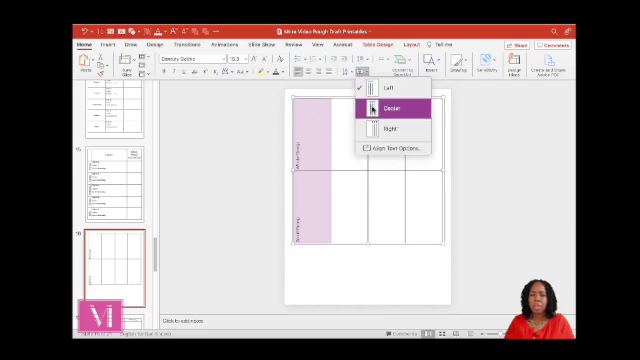
pyautogui.click(385, 107)
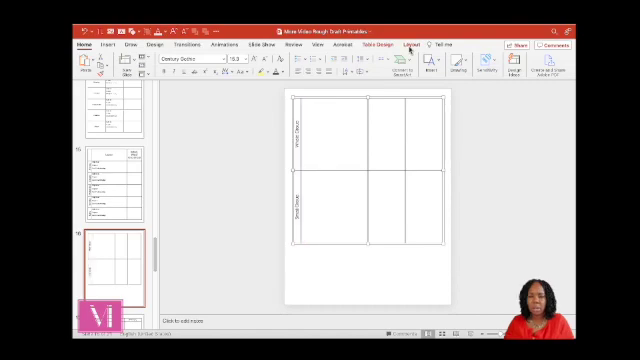
# Enlarge the rotated row-label font and stretch the table to the slide's full height
pyautogui.click(408, 44)
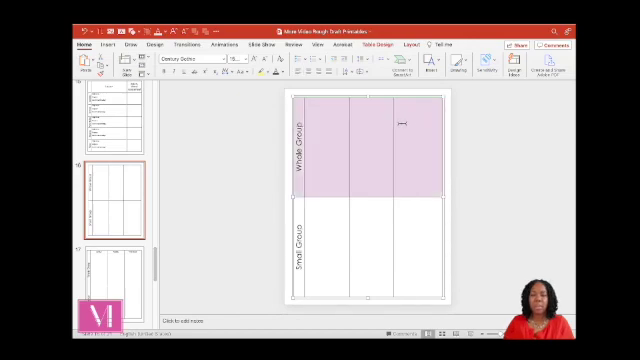
# Insert a header row and title the columns Monday, Tuesday and Wednesday
pyautogui.rightClick(360, 130)
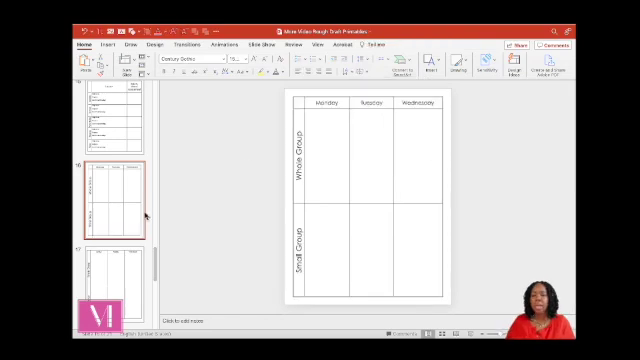
# Show slide 20, the Monday–Friday Lesson and Indep. Work/Assessment table slide
pyautogui.rightClick(108, 195)
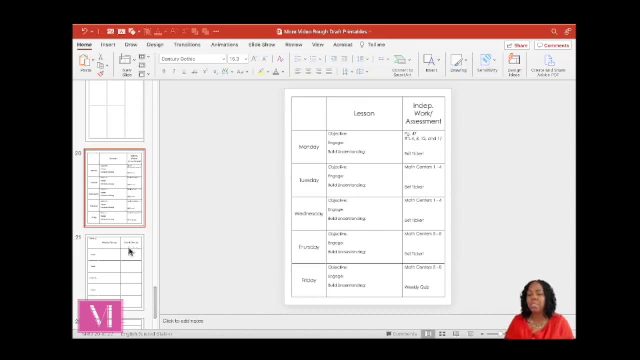
# Display slide 22, whose Lesson table gives each day an Objective cell with writing lines
pyautogui.click(108, 268)
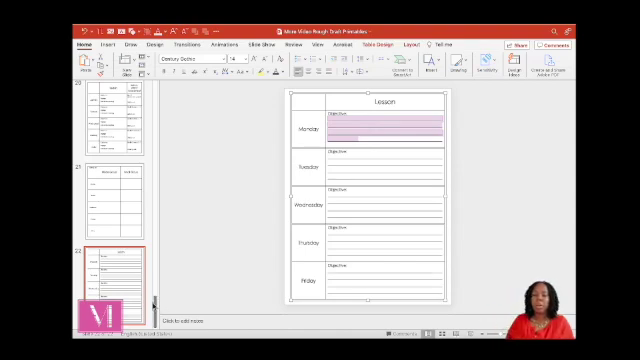
pyautogui.scroll(-3)
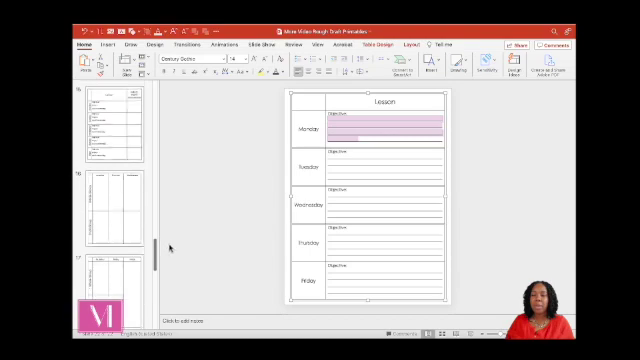